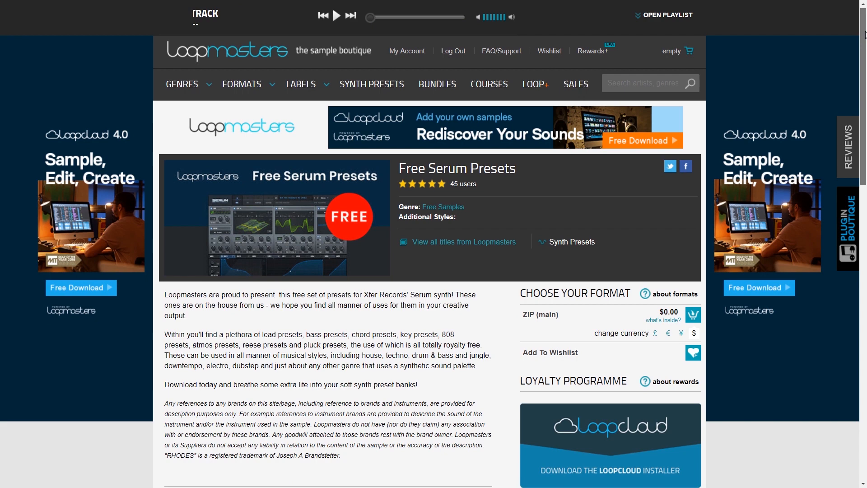
Scroll the Free Serum Presets page down to the included-preset counts (lead, bass, 808, pads, atmos).
scroll(down, 3)
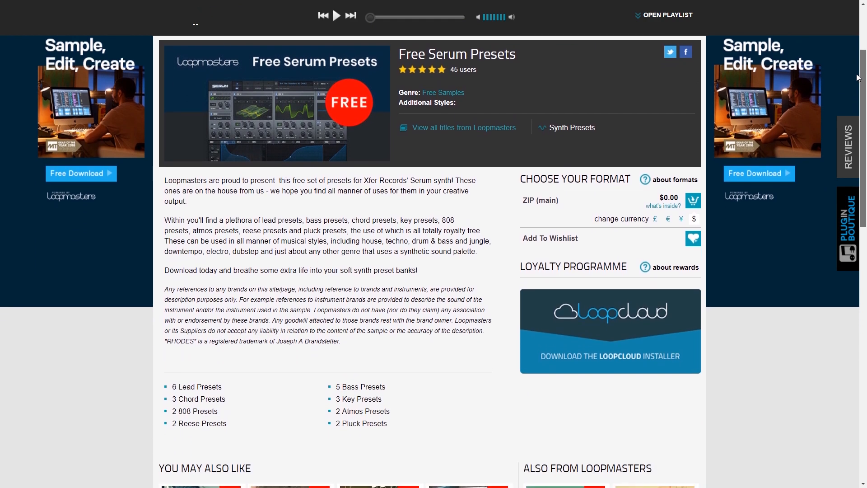
scroll(down, 3)
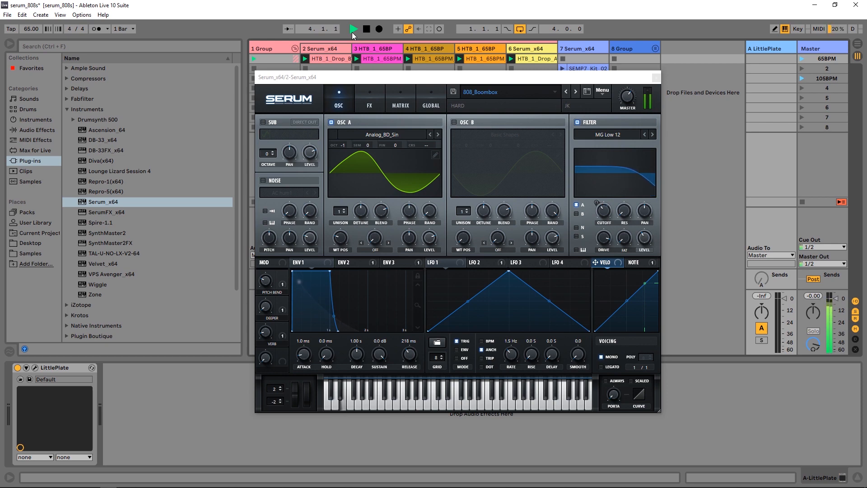
Audition the 808_Boombox bass preset by playing and stopping the project.
click(352, 28)
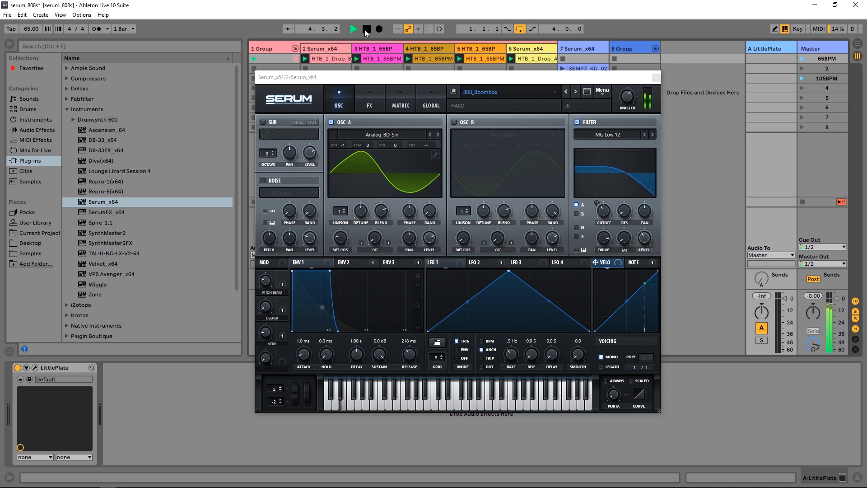
click(366, 28)
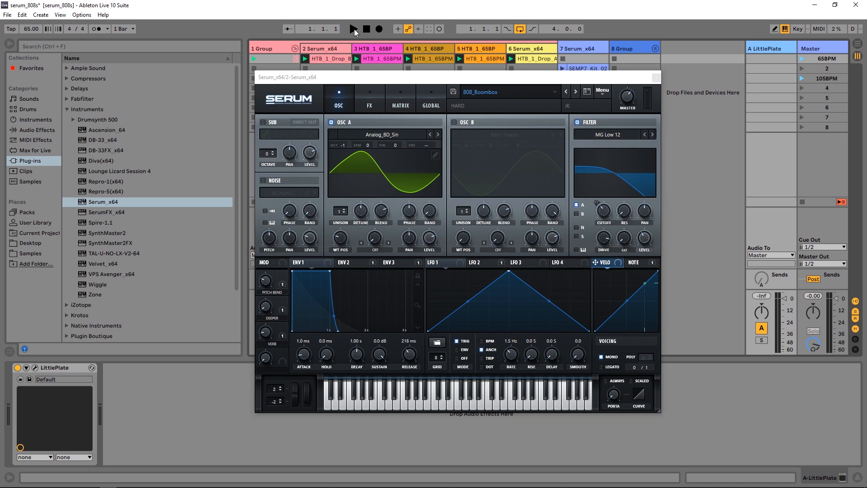
click(352, 28)
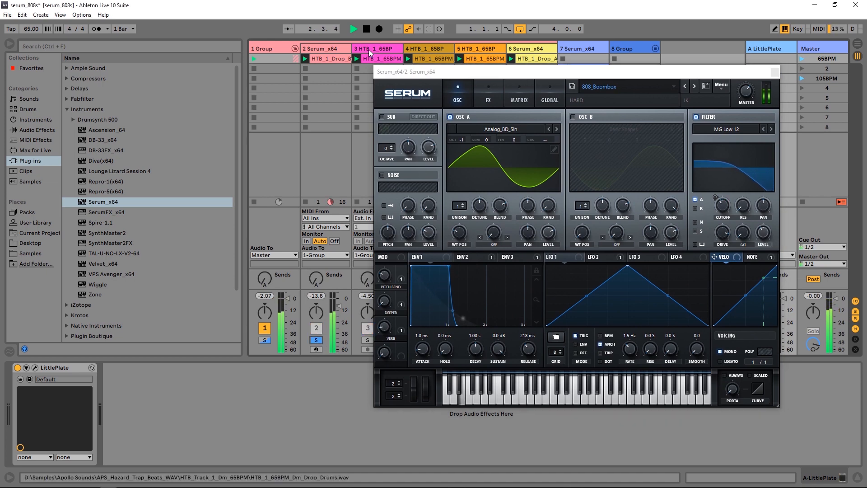
click(379, 29)
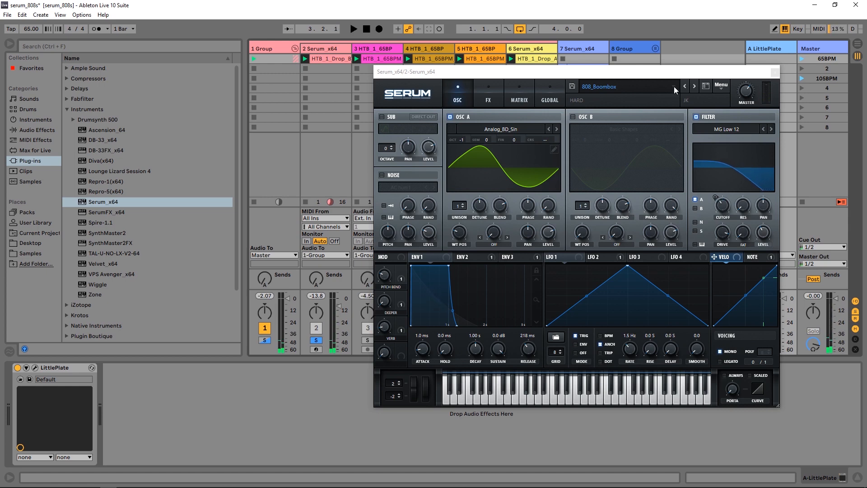
Switch Serum to the next preset, 808_Cashmere, and play it.
click(694, 87)
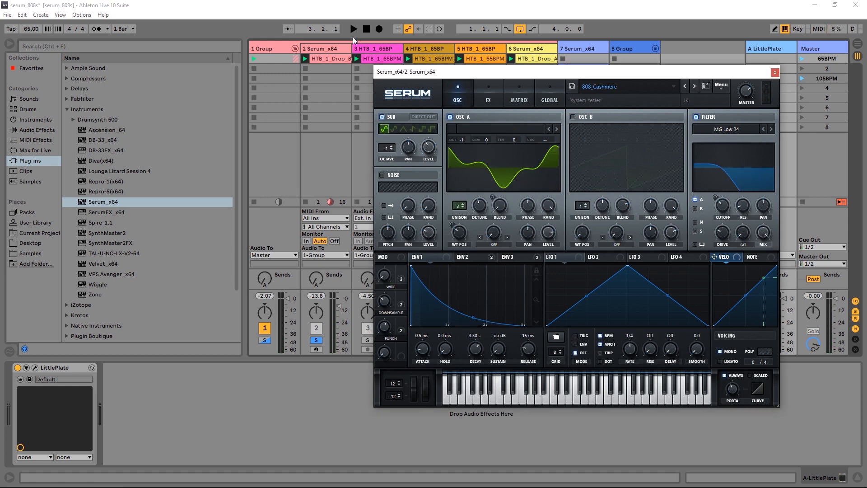
click(352, 29)
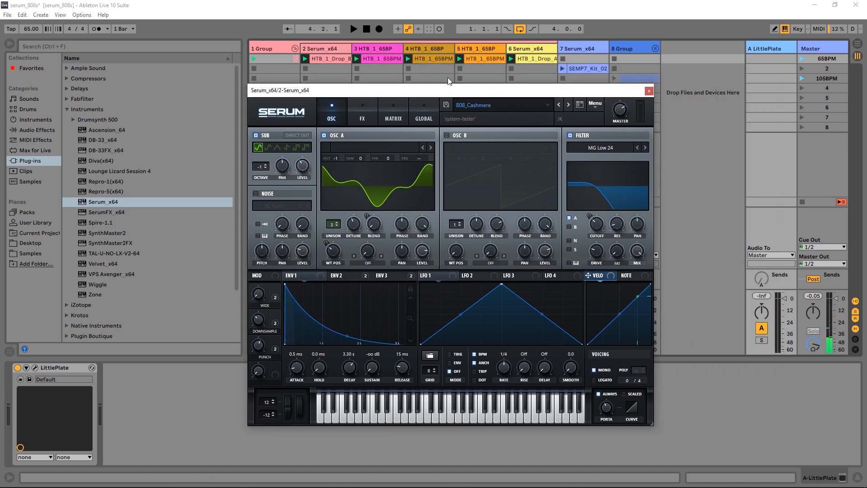
Show track 6's Serum with the LEAD_OhGameBoy preset and play it.
click(648, 90)
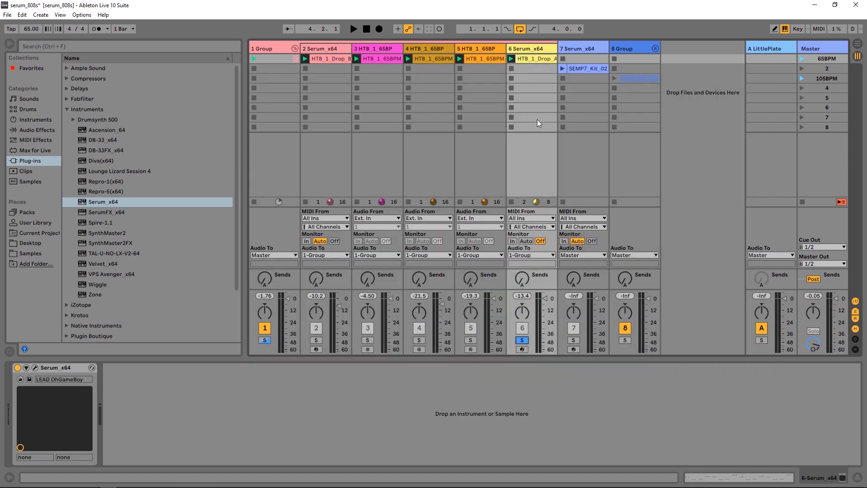
click(353, 29)
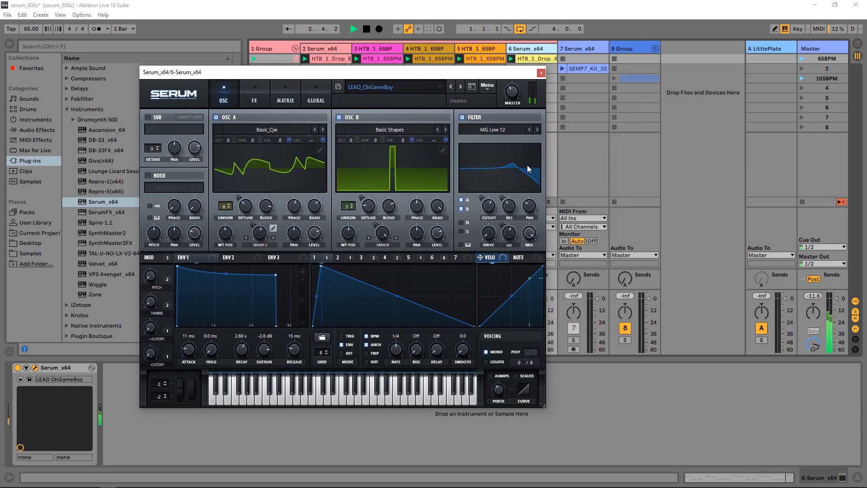
click(540, 72)
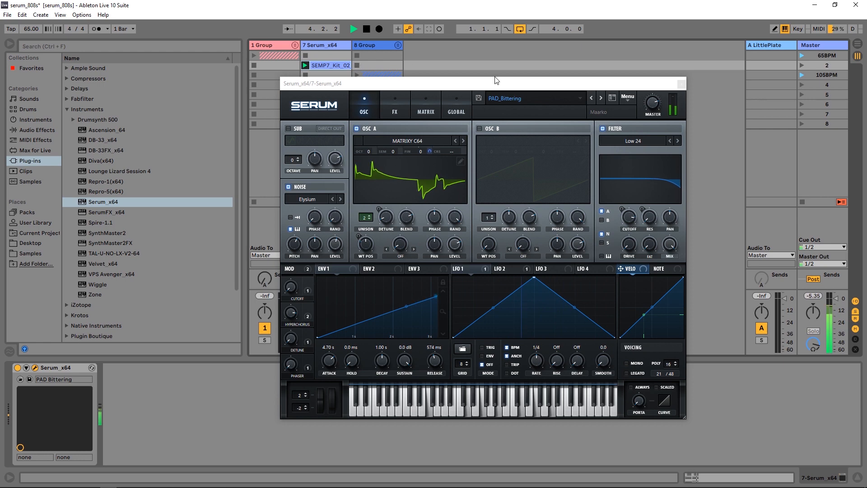
mouse_move(599, 97)
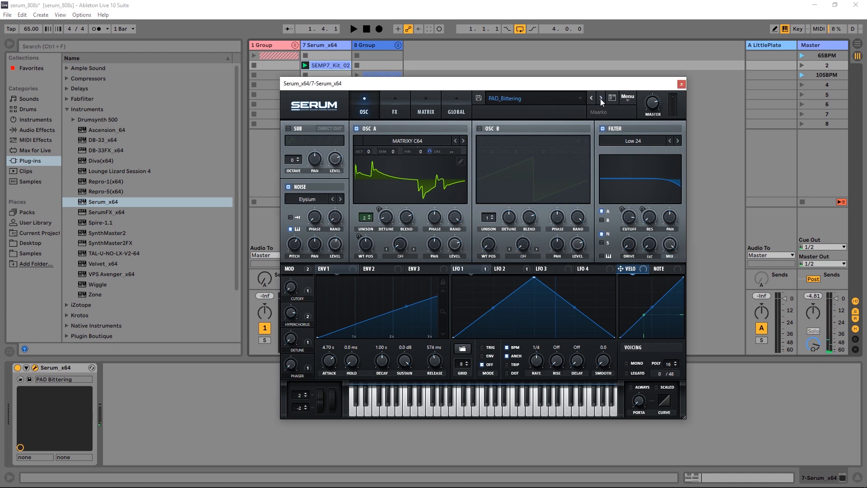
Step the pad Serum from PAD_Bittering through PAD_ChaosFeels to PAD_RomanticMess, then stop playback.
click(600, 97)
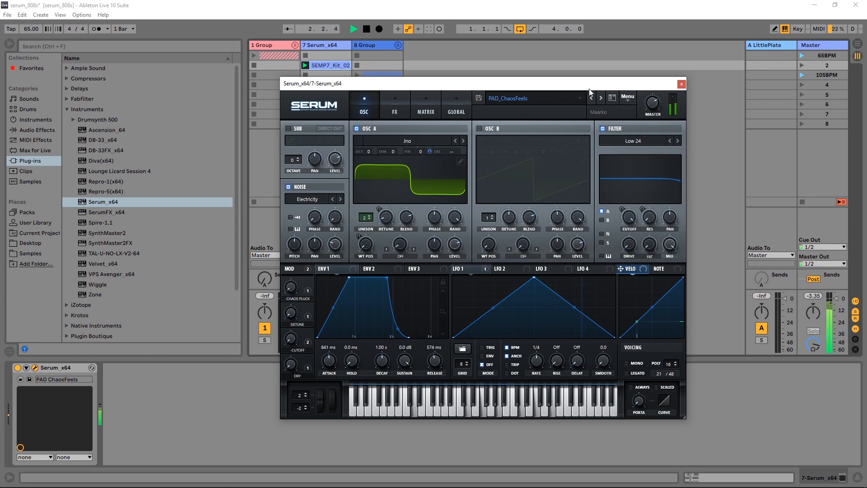
mouse_move(601, 102)
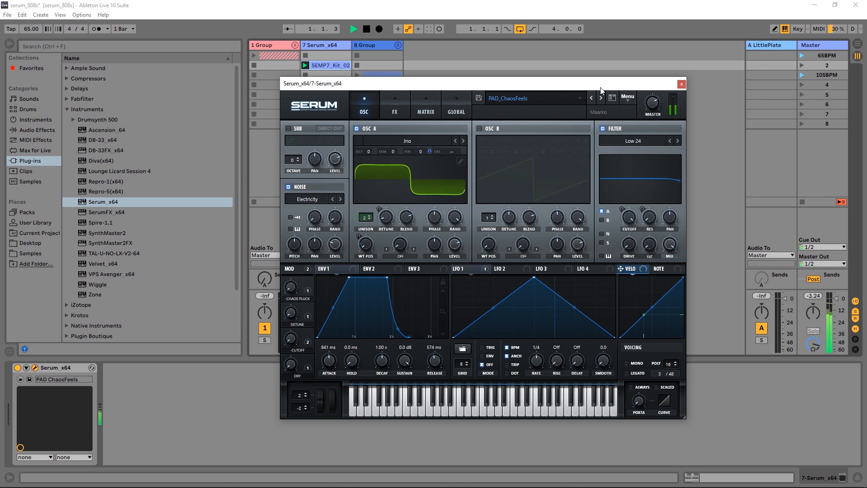
click(600, 97)
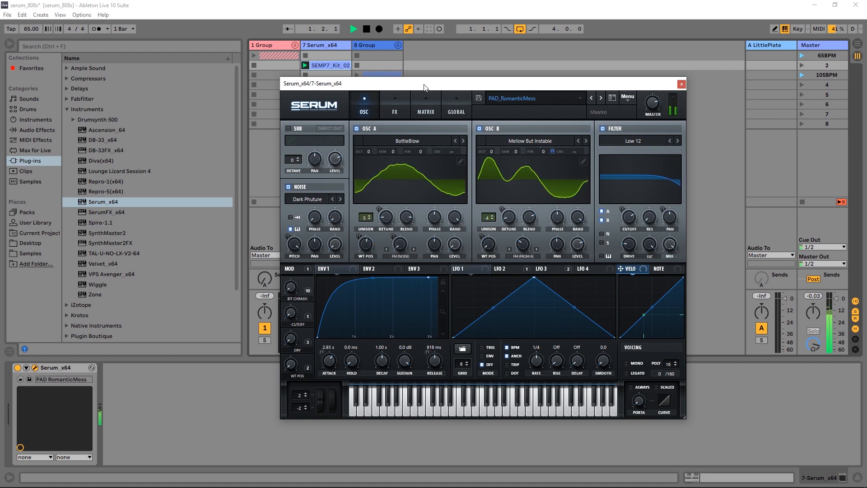
click(365, 28)
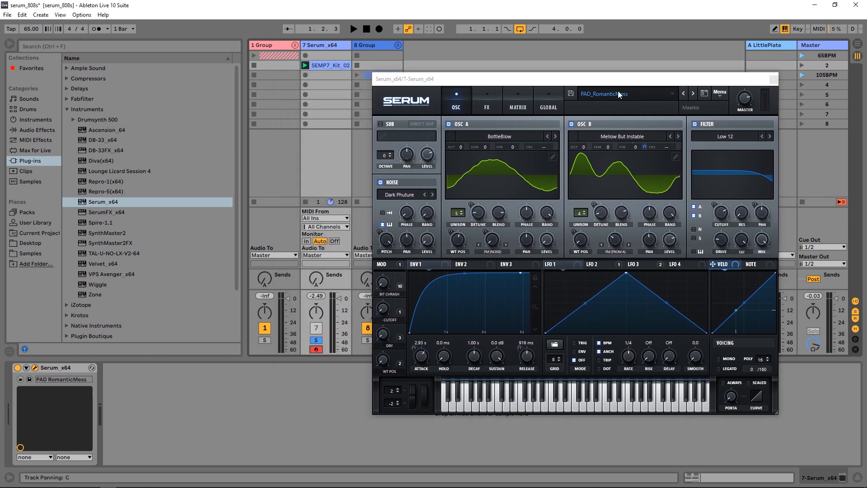
Load ATMOS_Morningmoon from LM_FREE_SERUM_PRESETS, then advance to ATMOS_Tunk.
click(625, 93)
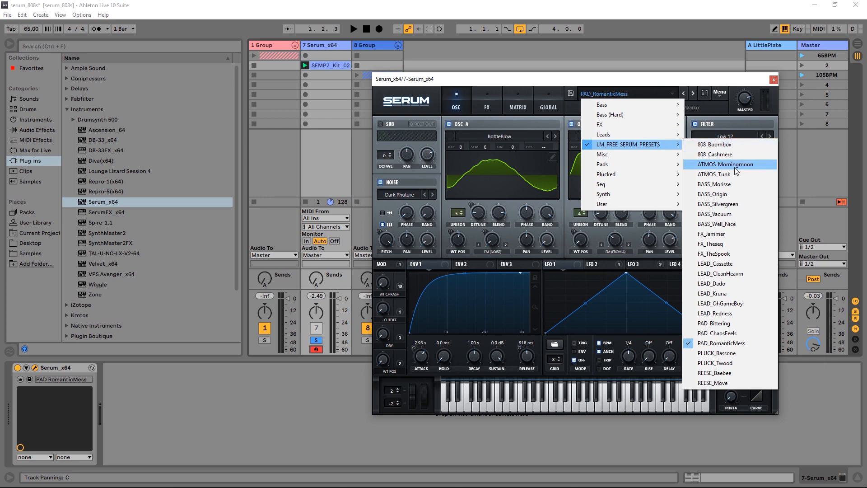
click(723, 164)
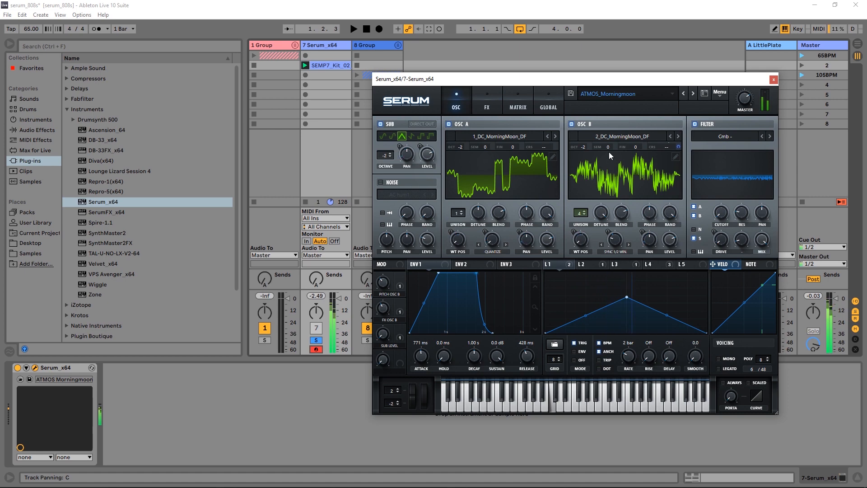
mouse_move(687, 104)
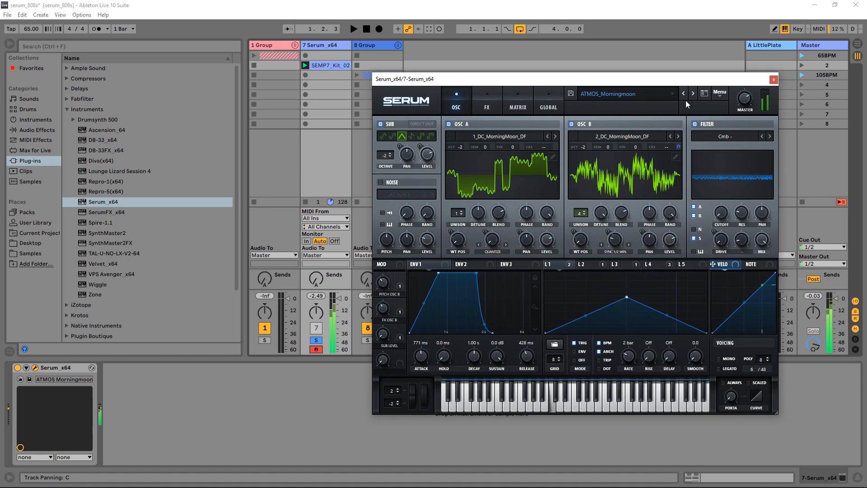
mouse_move(694, 93)
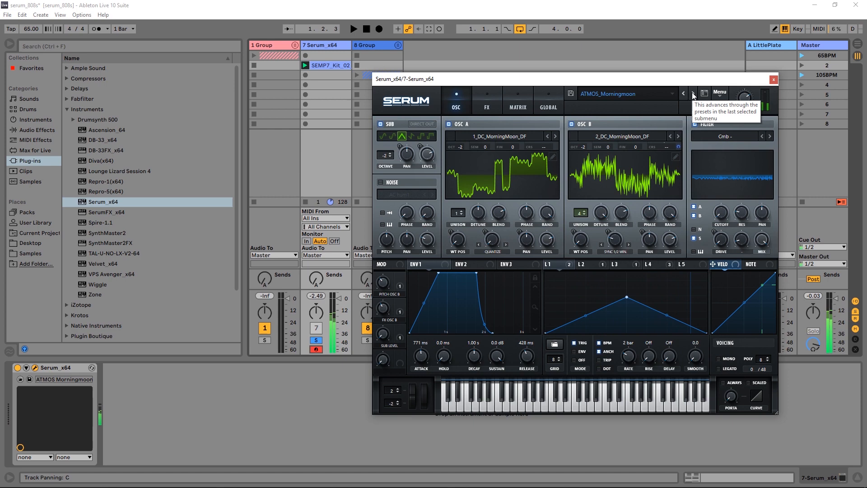
click(678, 93)
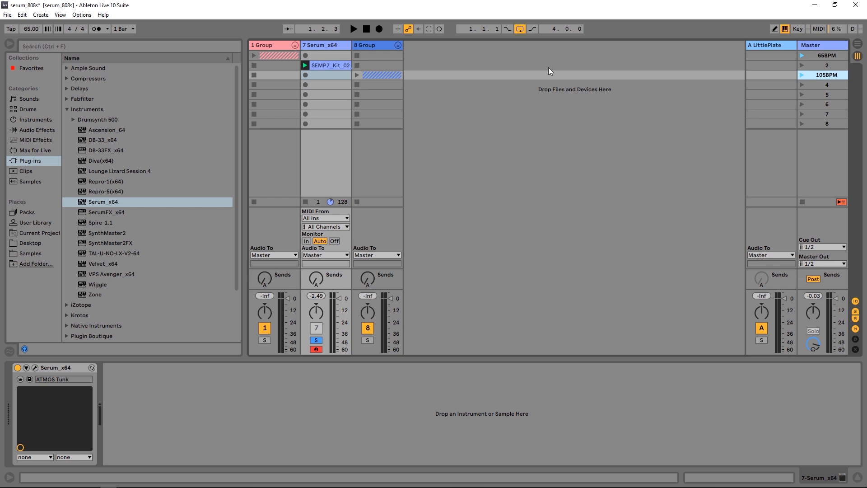
Unfold group track 8 to reveal the demo clips and launch the 105BPM scene.
click(396, 47)
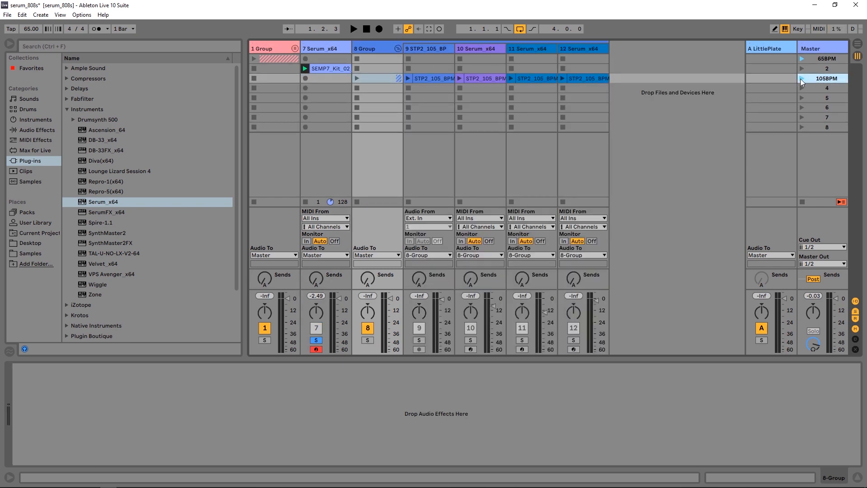
click(353, 28)
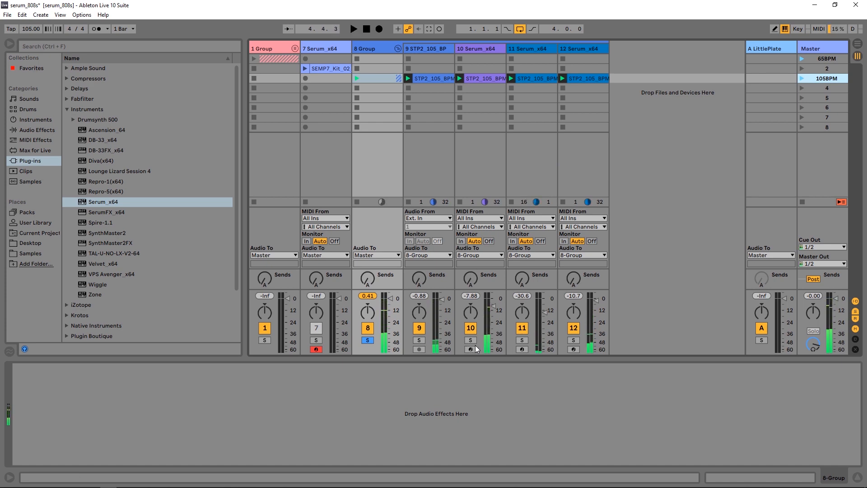
Solo track 10 and show its STP2_105_BPM clip's MIDI notes.
click(470, 340)
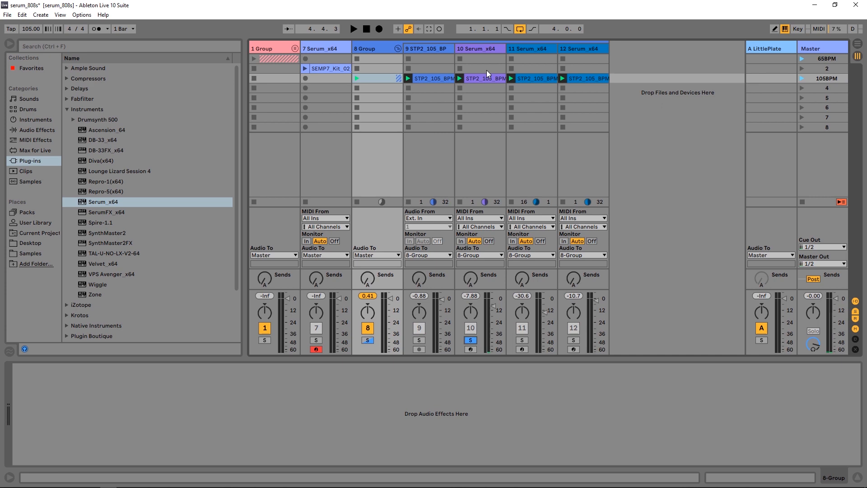
click(479, 78)
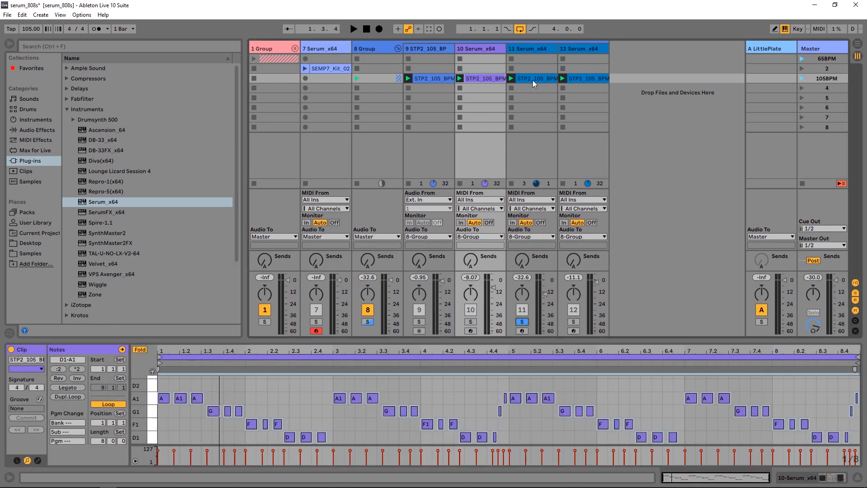
Show track 11's STP2_105_BPM clip notes (D3, E3, D4) while it plays soloed.
click(353, 29)
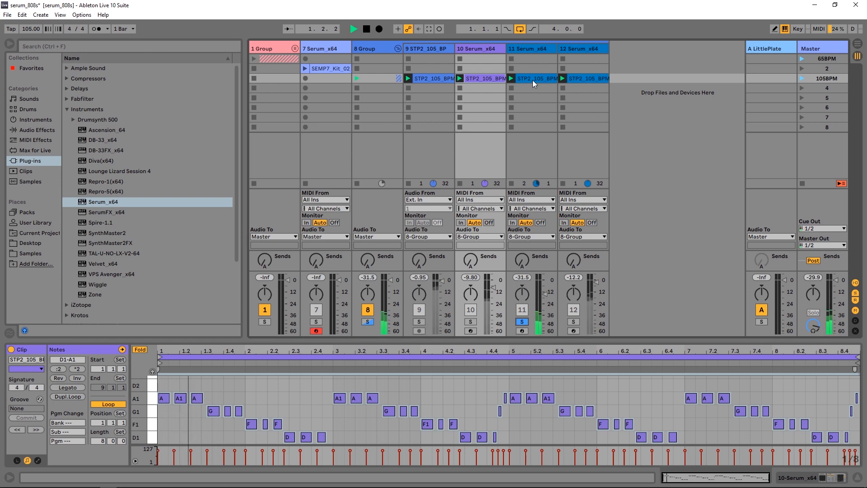
click(363, 28)
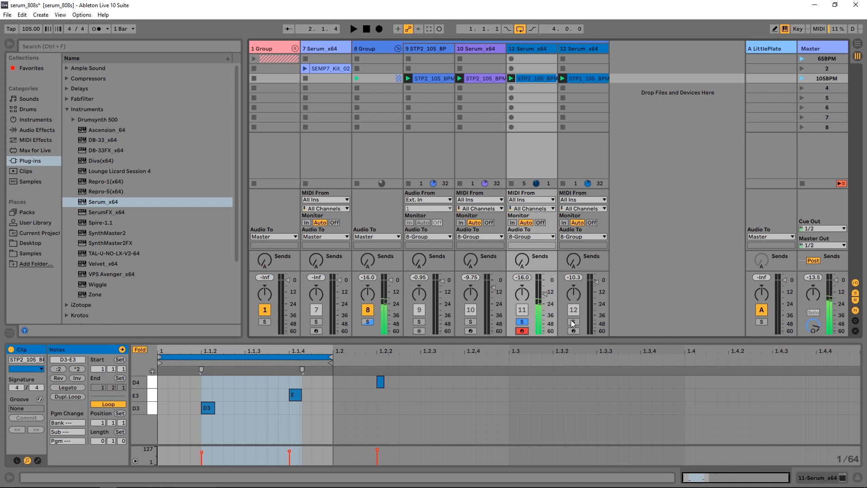
Solo track 12 to view its E2–B3 arpeggio clip notes, then relaunch the full 105BPM scene.
click(574, 321)
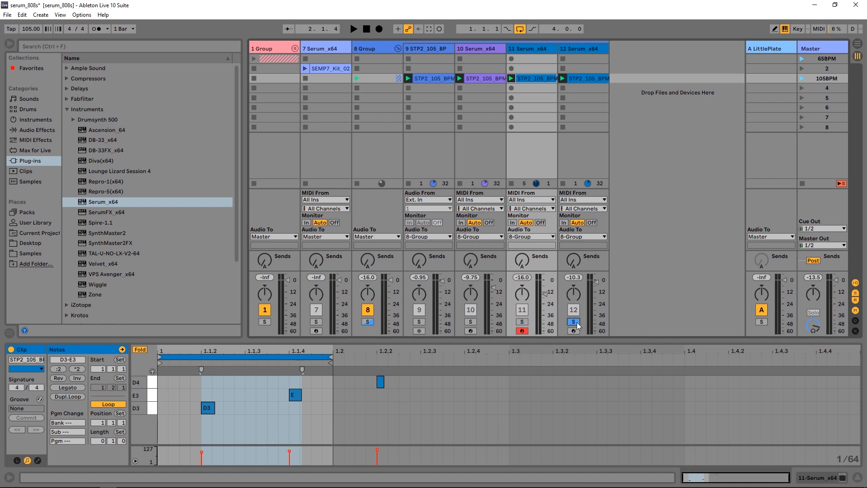
click(353, 29)
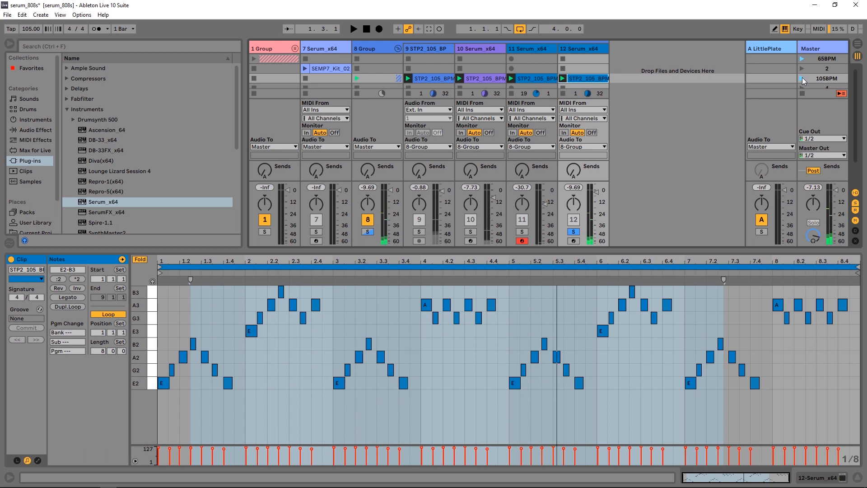
click(572, 231)
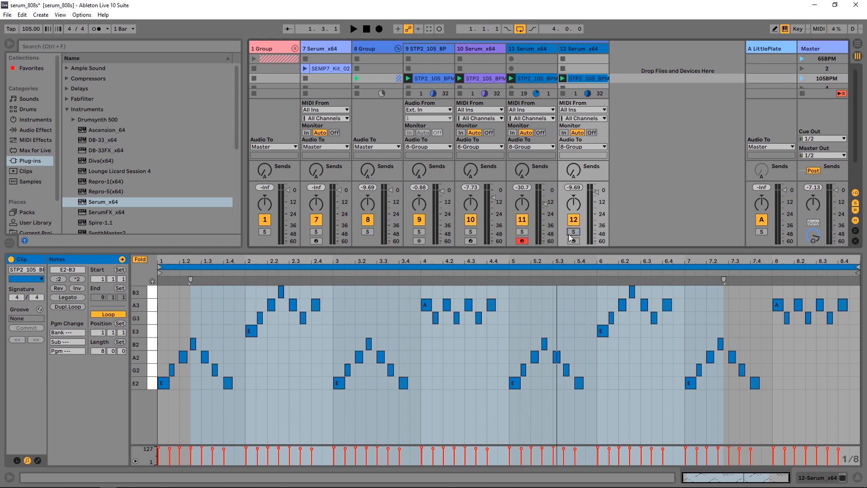